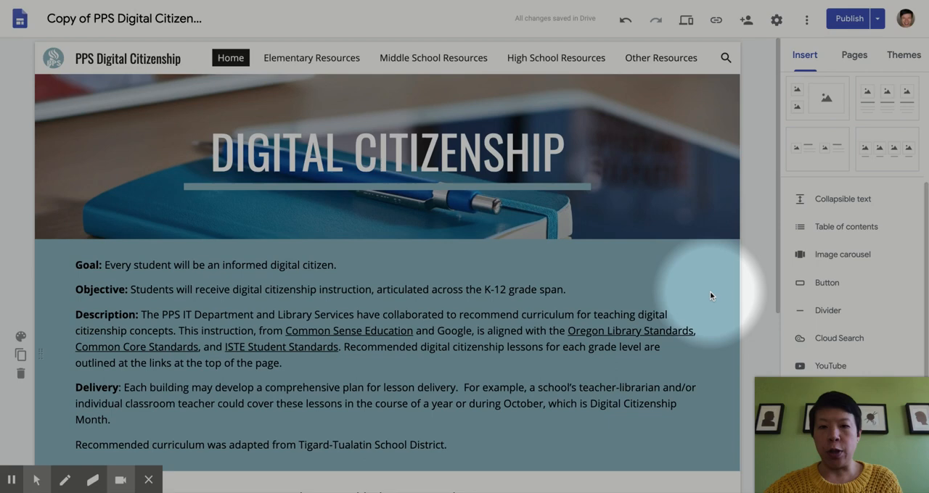
Insert an image carousel and reach its empty Insert images dialog.
scroll("down", 3)
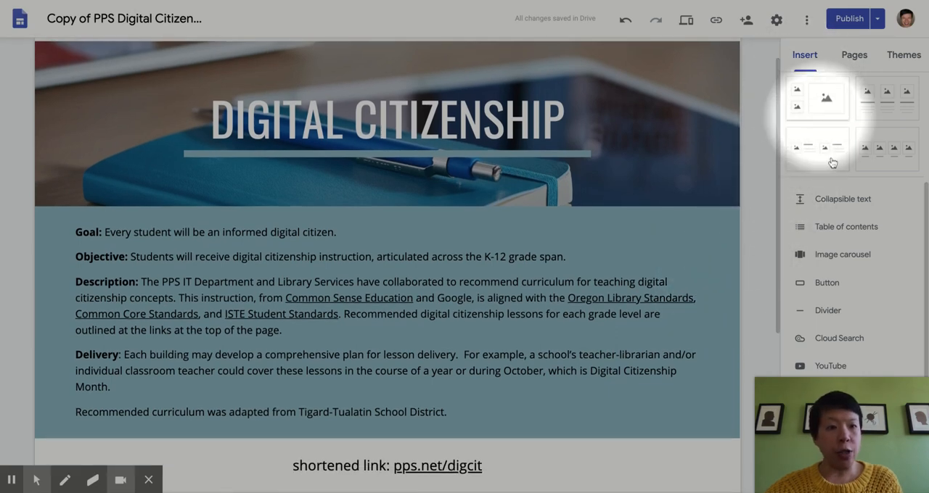
scroll("down", 3)
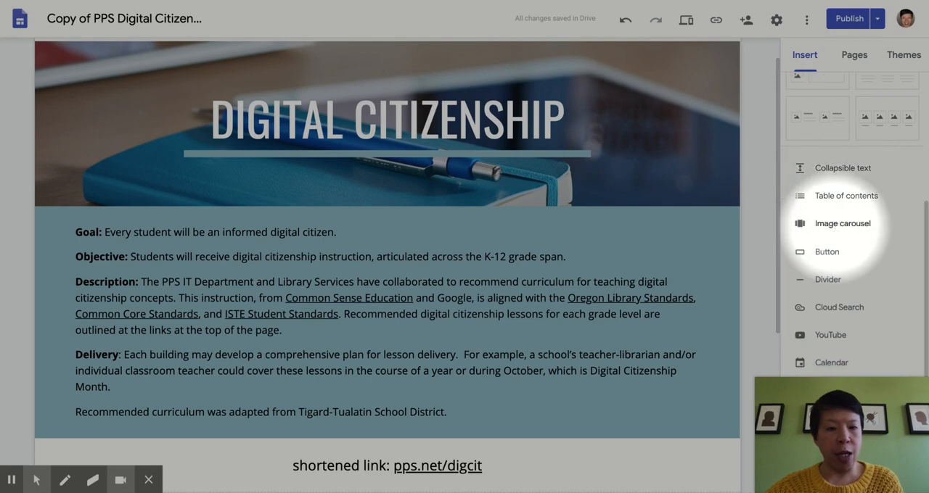
left_click(841, 223)
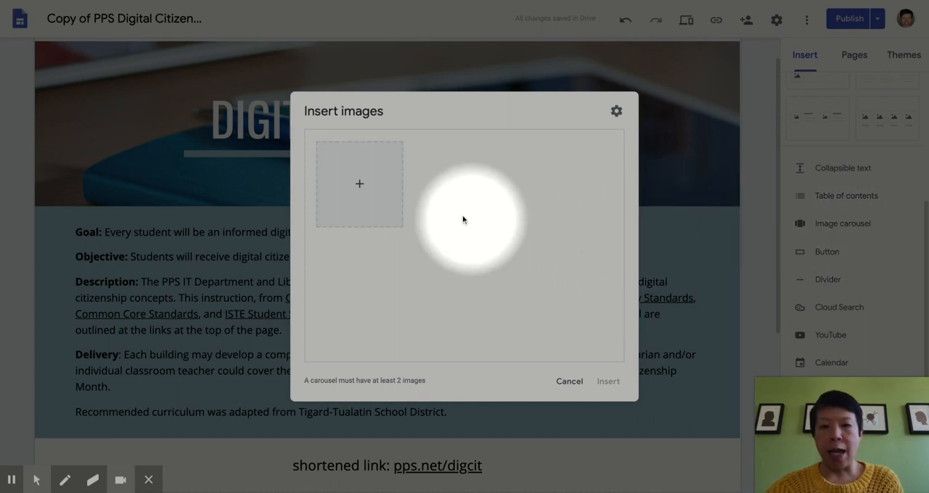
mouse_move(360, 184)
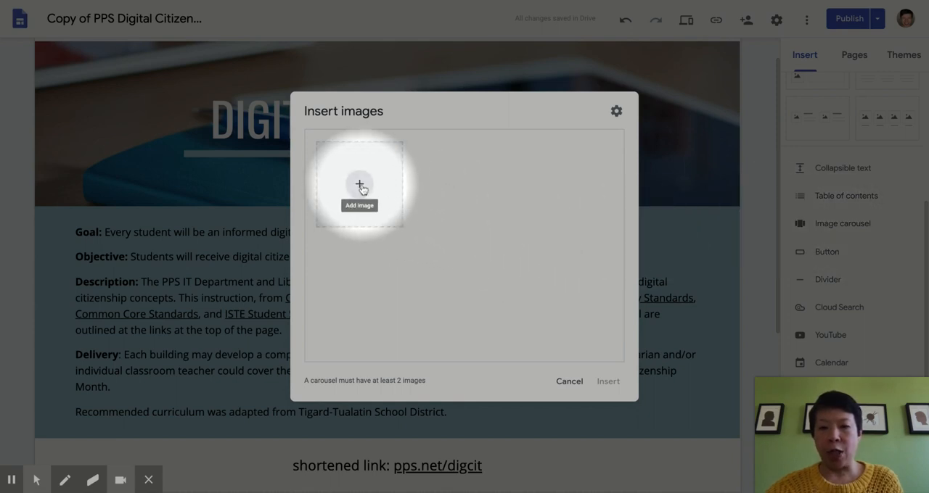
mouse_move(334, 383)
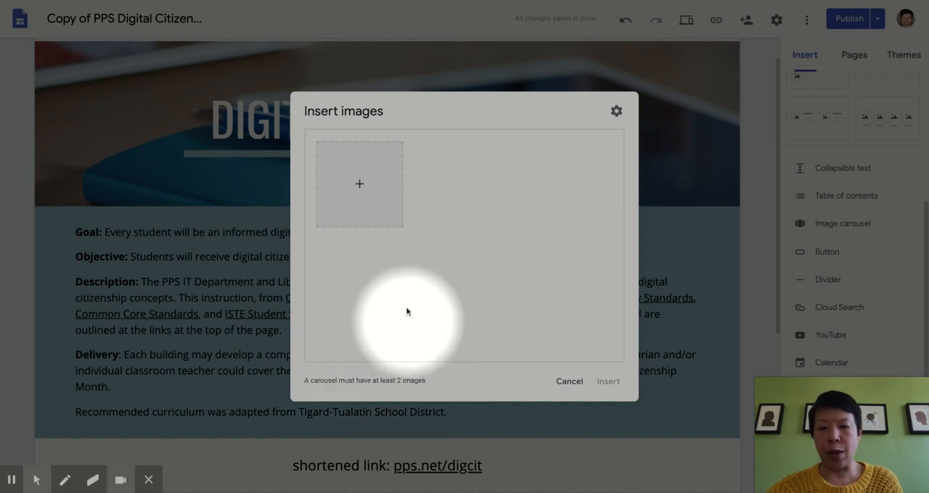
mouse_move(360, 184)
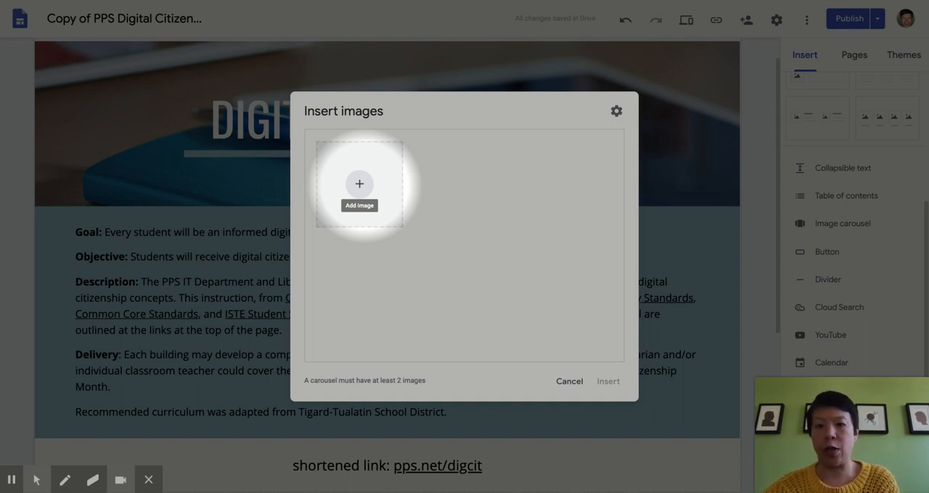
left_click(358, 183)
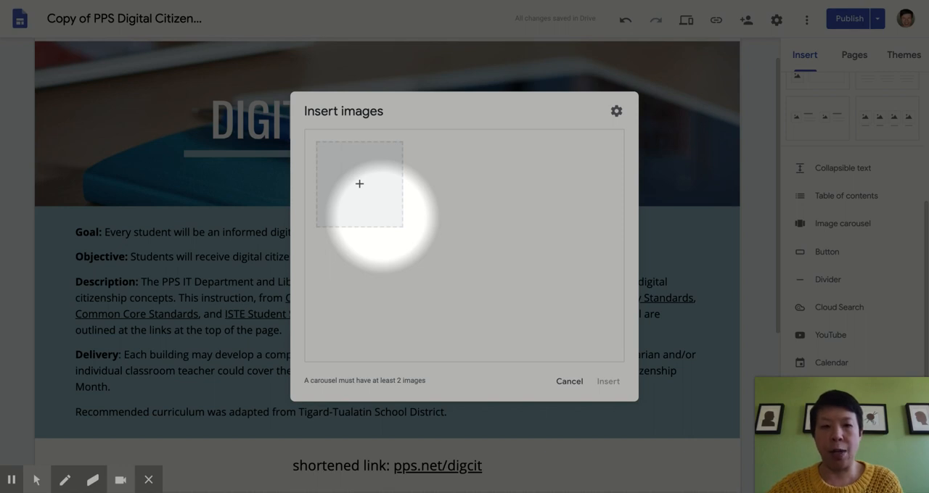
Add four classroom photos to the carousel and insert it onto the page.
left_click(358, 182)
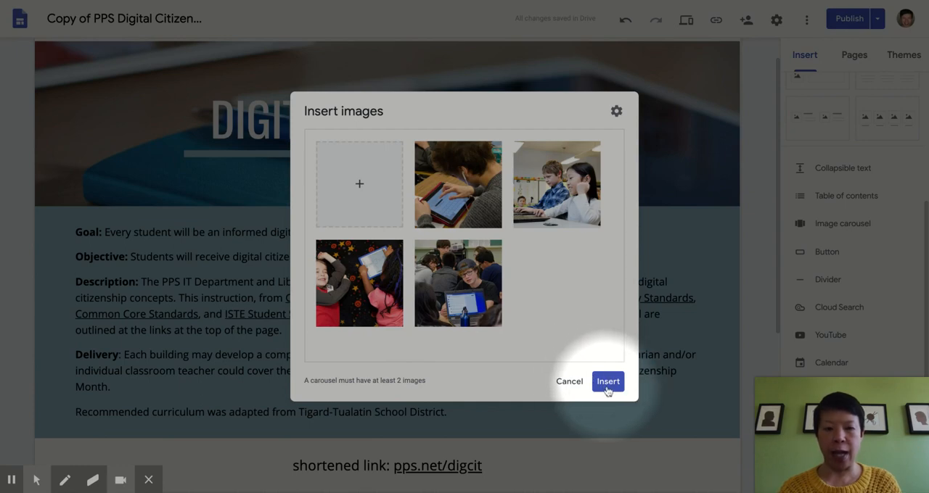
left_click(607, 380)
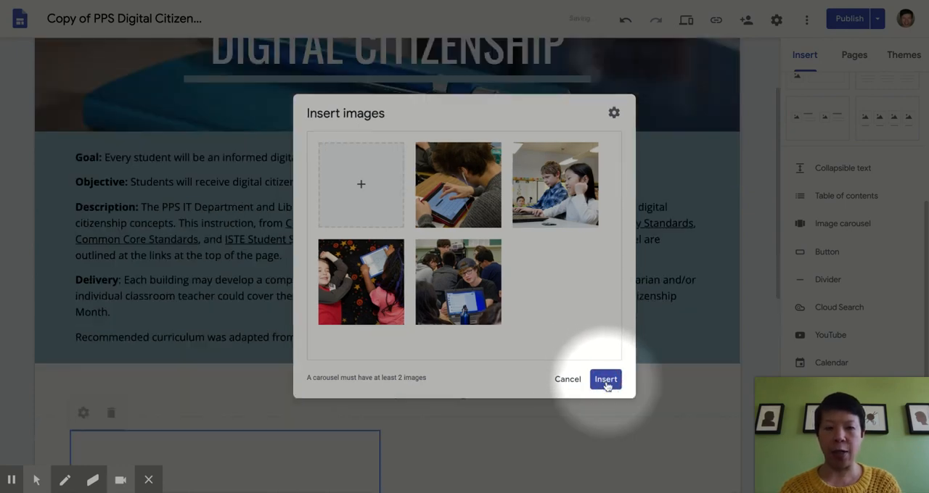
Move the carousel section up between the Digital Citizenship header and the Goal section.
left_click(605, 379)
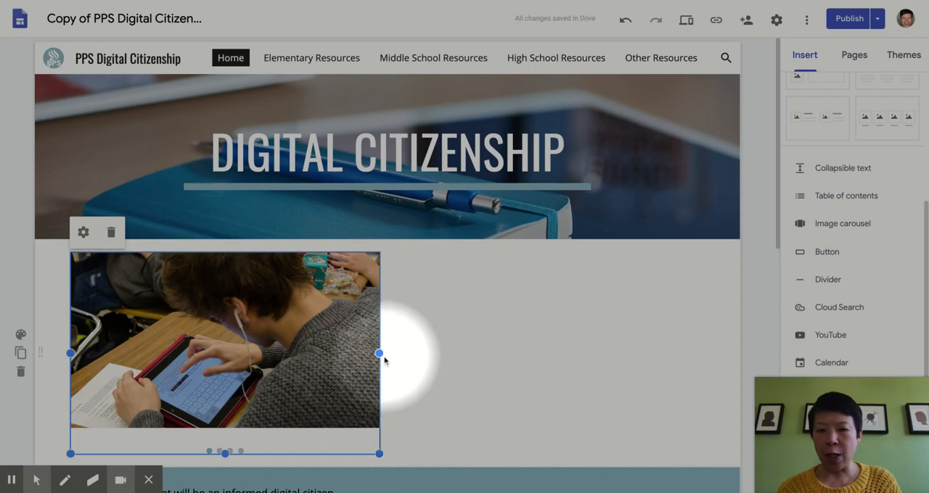
Resize the carousel larger and center it in its section under the header.
left_click_drag(377, 354, 423, 354)
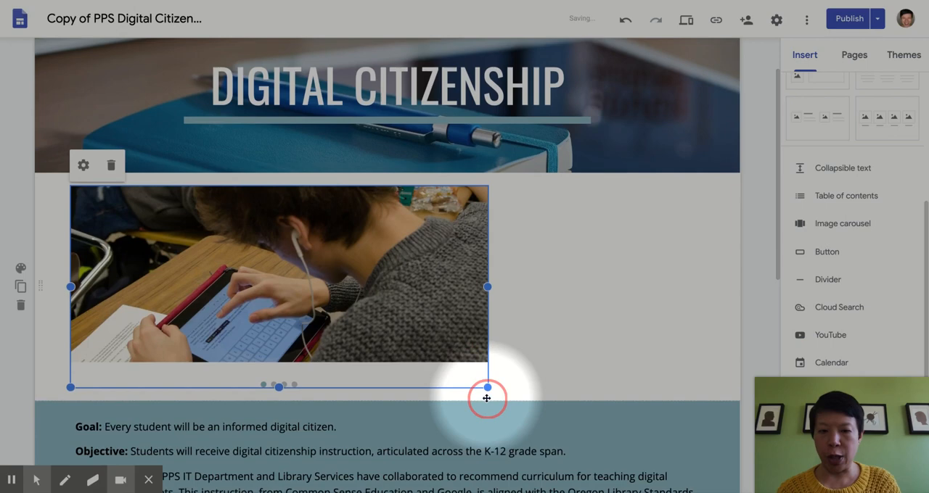
left_click_drag(488, 388, 508, 422)
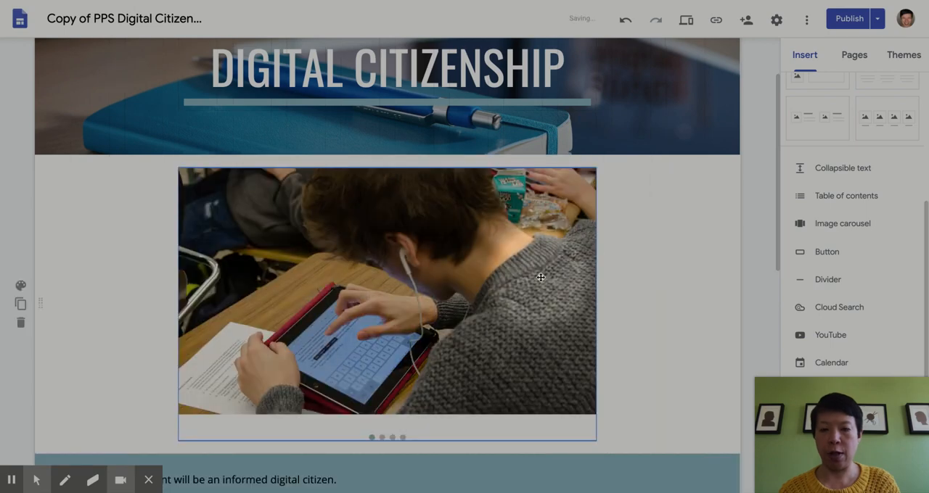
scroll("down", 3)
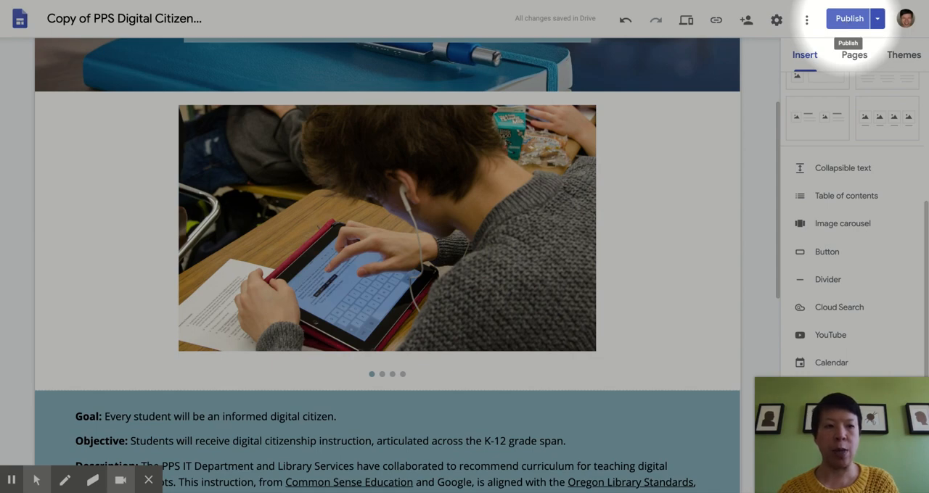
Publish the site, confirming the updated Home page in the review.
left_click(847, 18)
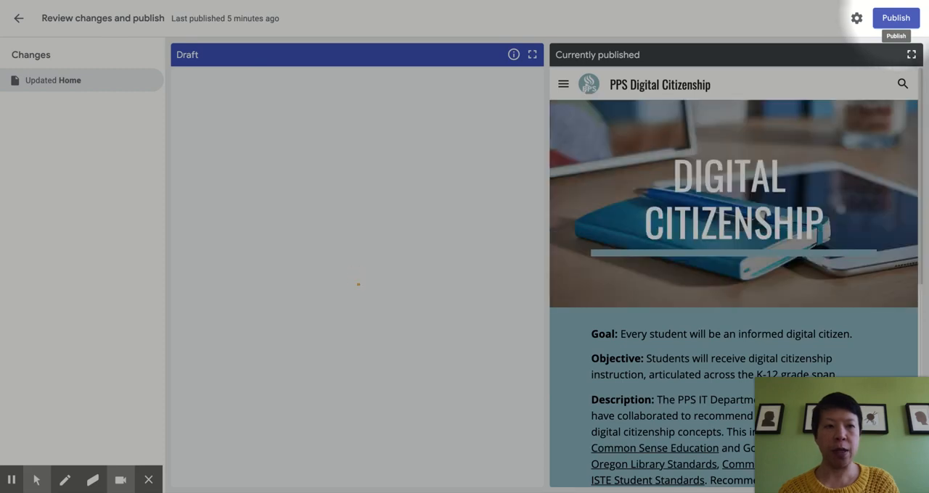
left_click(895, 18)
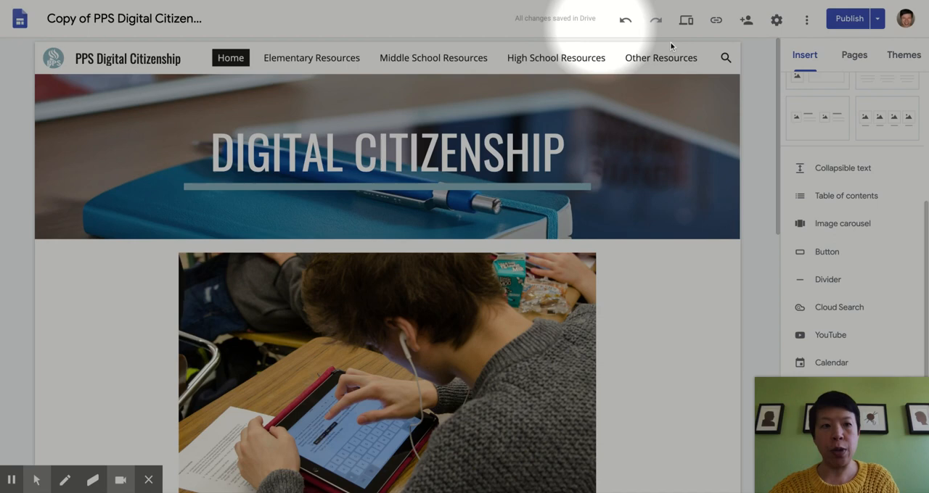
View the published site live from the Publish dropdown.
left_click(877, 17)
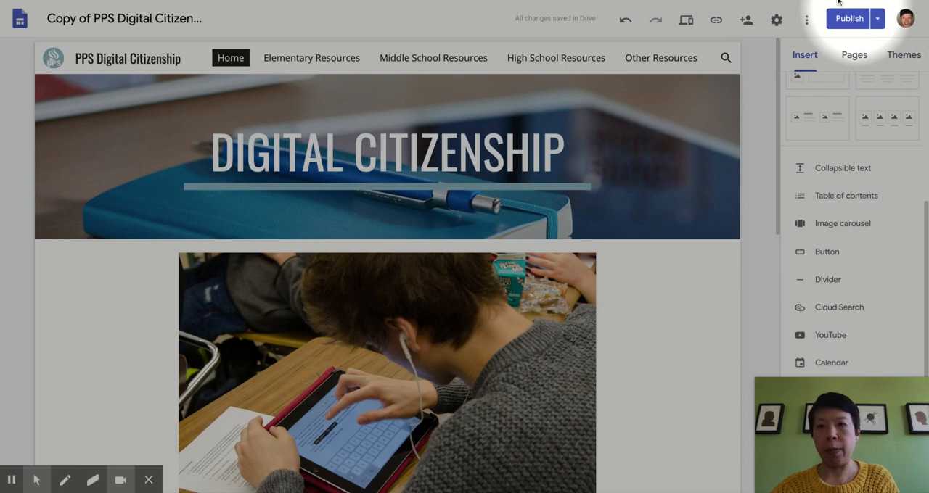
scroll("down", 3)
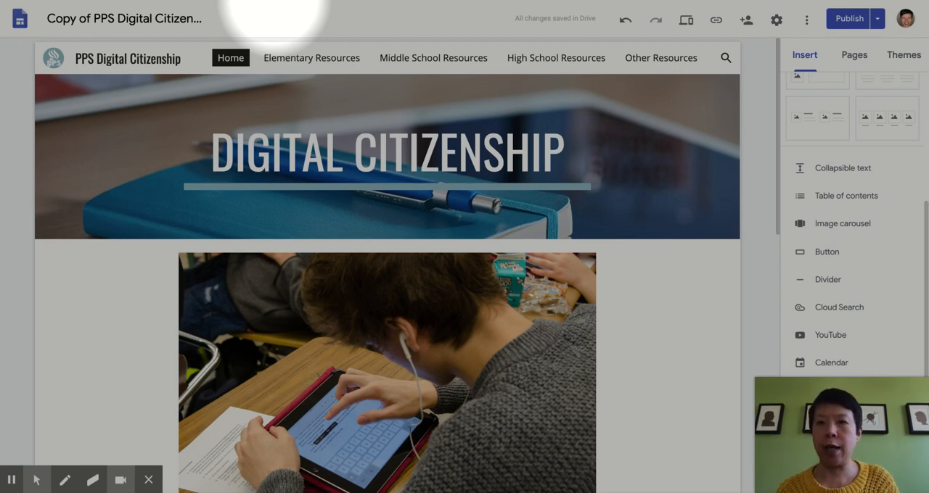
left_click(847, 17)
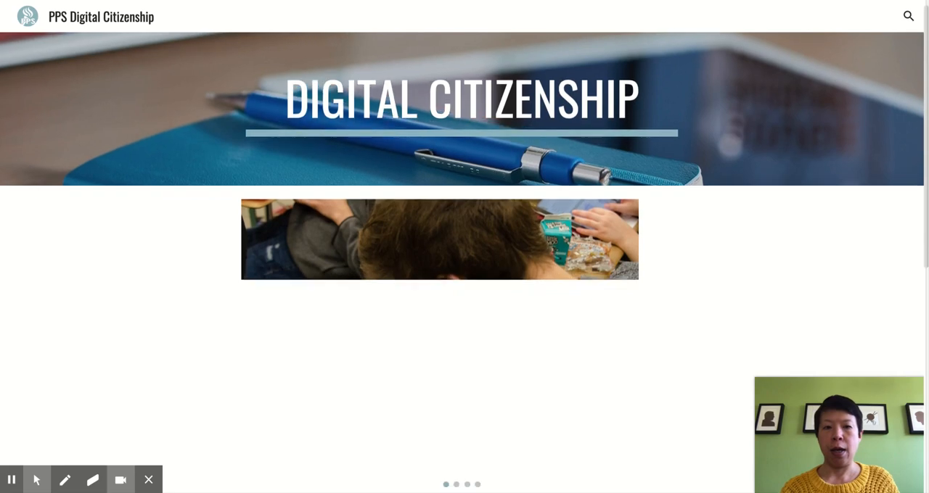
Advance the live carousel to the second classroom photo with the right arrow.
scroll("down", 3)
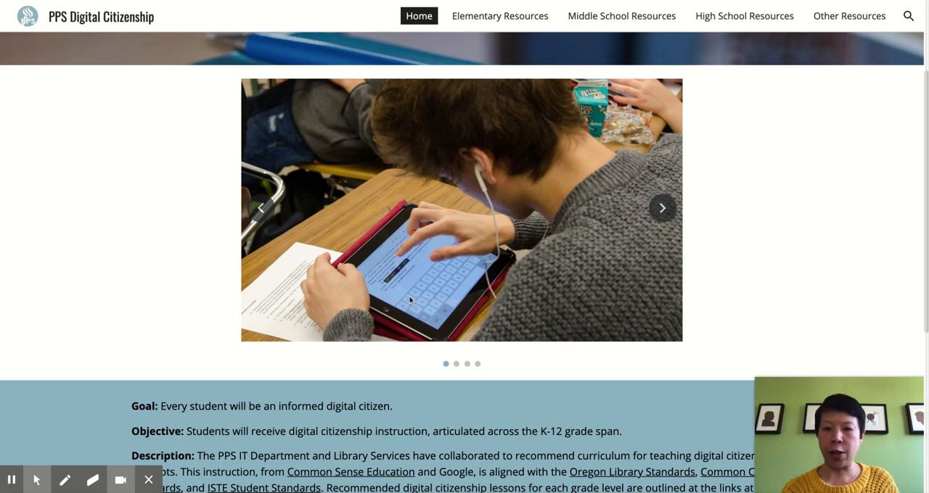
mouse_move(662, 218)
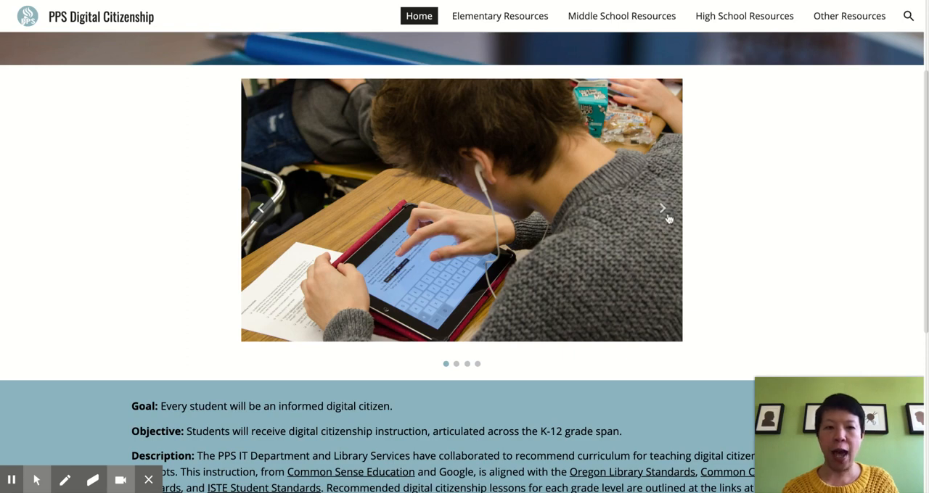
mouse_move(520, 303)
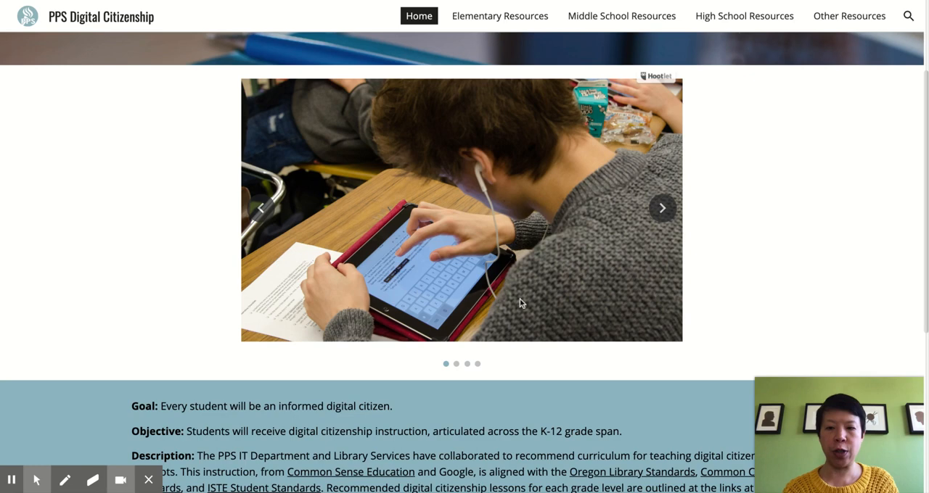
mouse_move(661, 209)
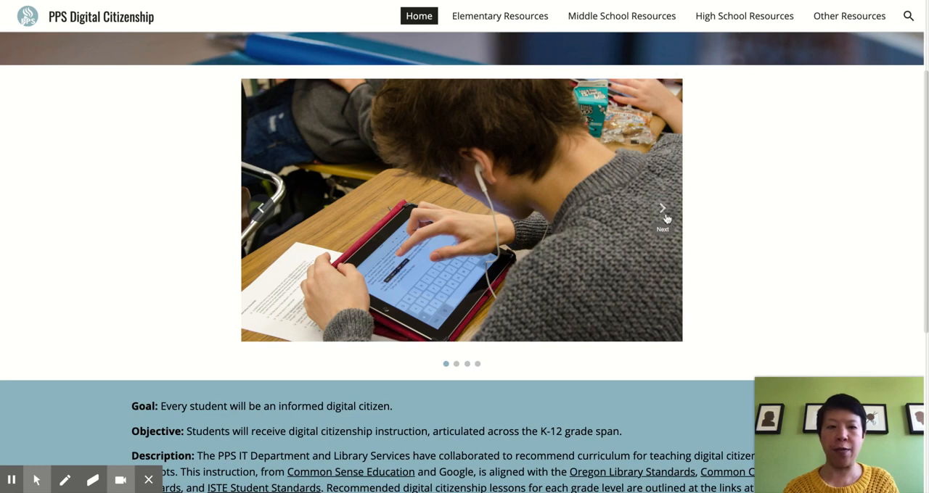
mouse_move(661, 209)
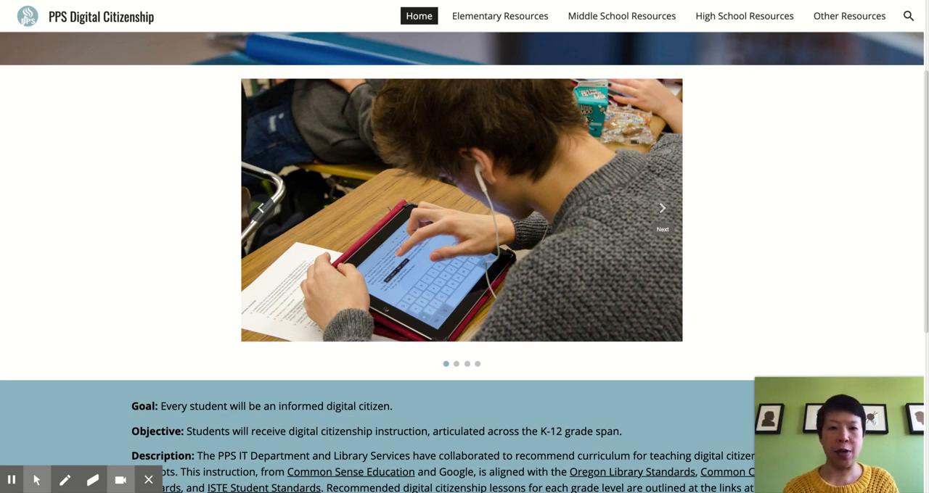
left_click(662, 209)
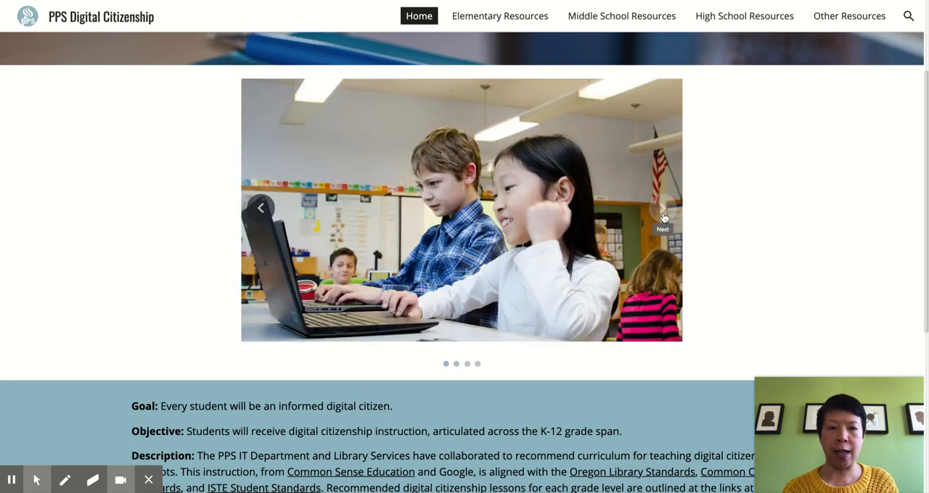